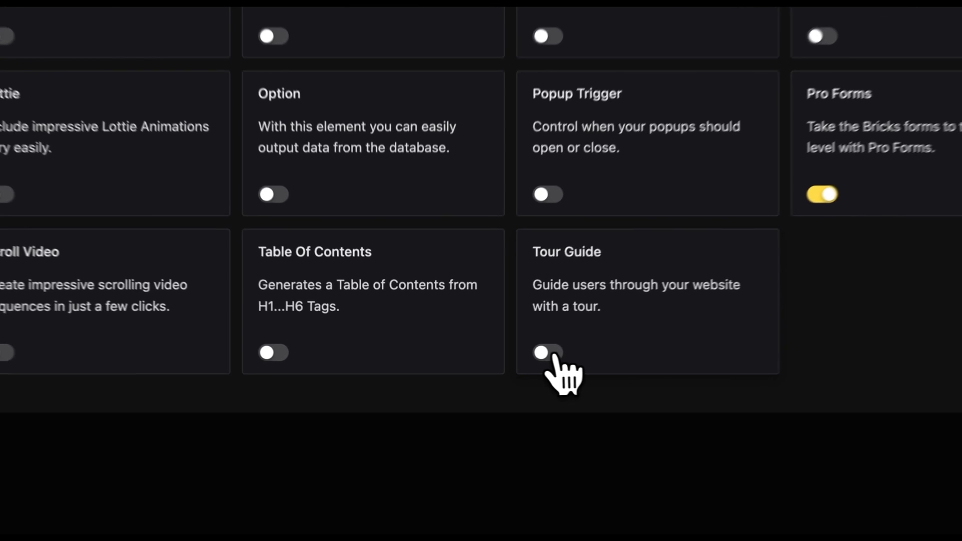
Activate the Tour Guide element in Bricksforge Elements.
click(546, 352)
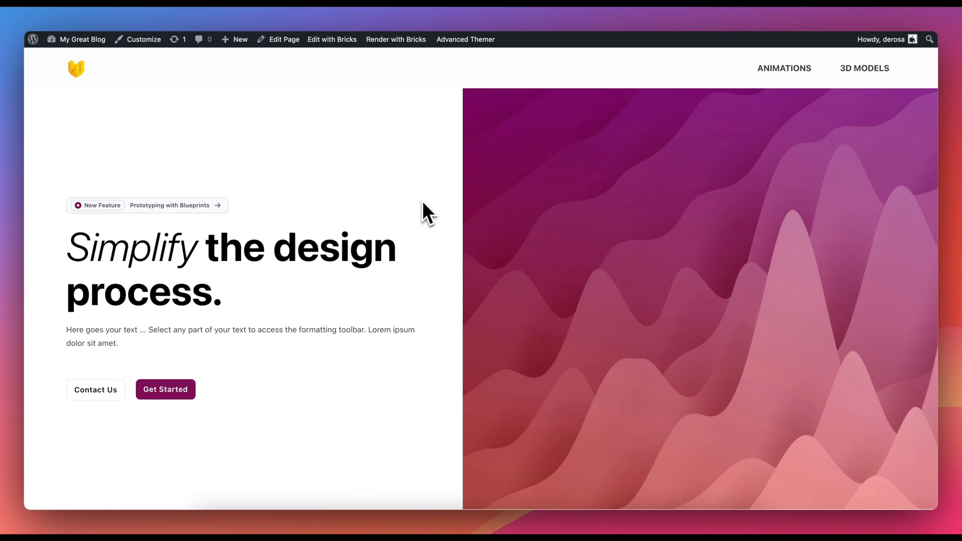
scroll(down, 3)
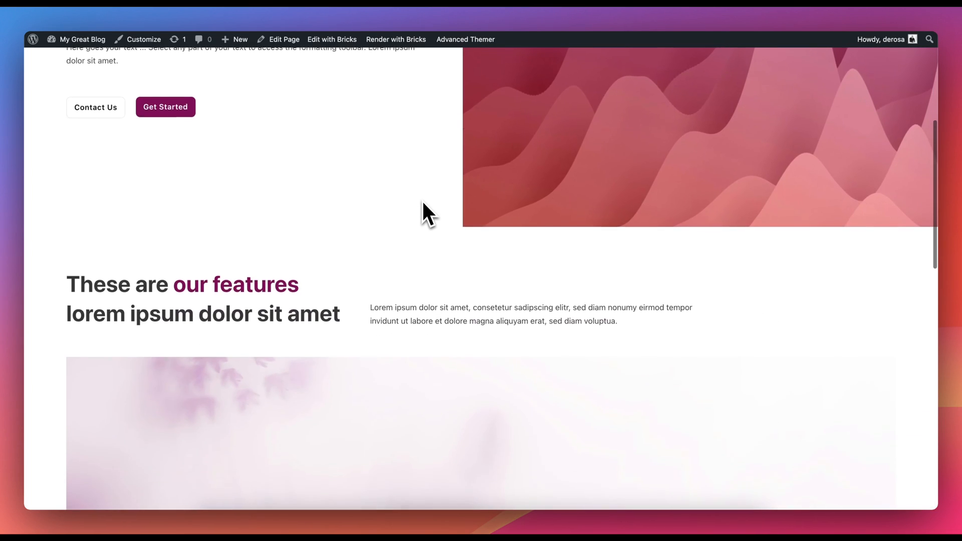
scroll(down, 3)
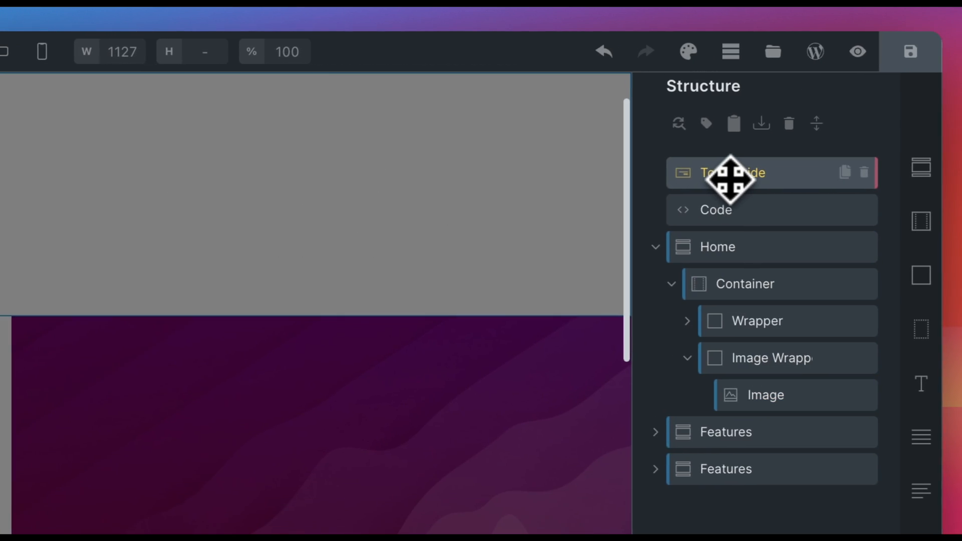
Open the Tour Guide settings and toggle Hide in builder on, then off again.
click(730, 173)
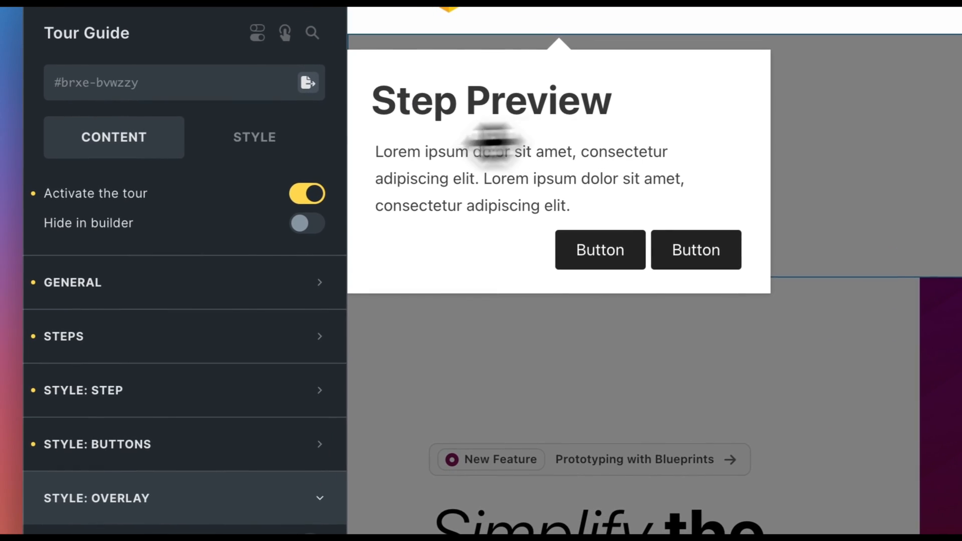
click(308, 224)
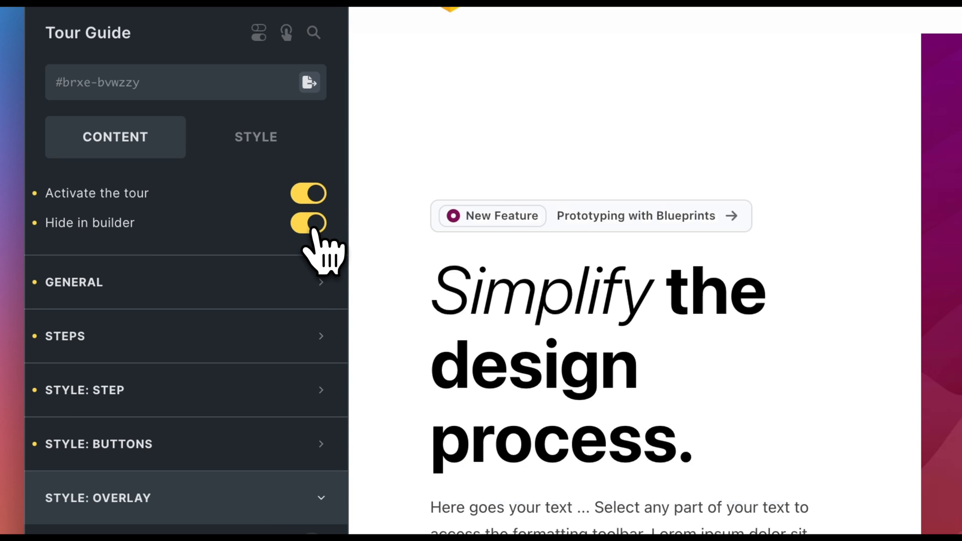
click(308, 223)
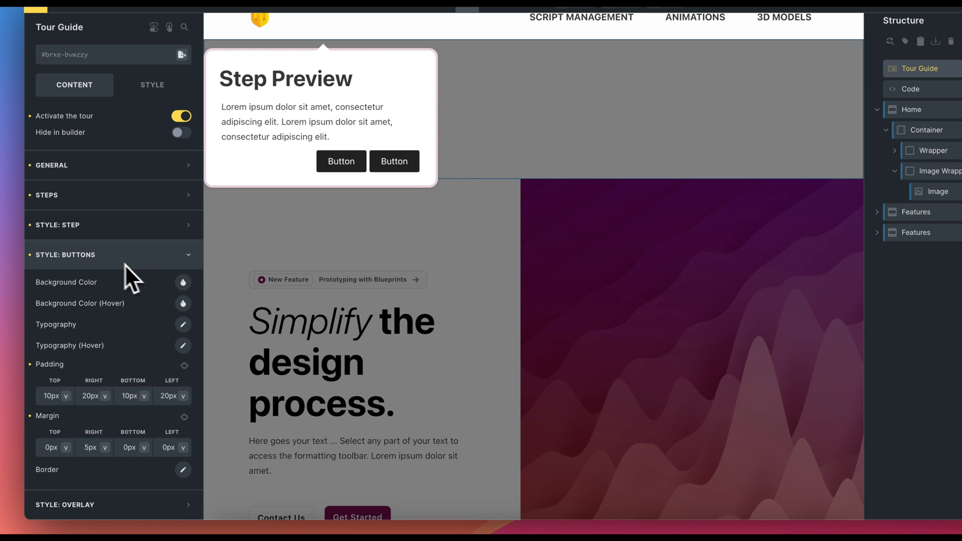
Give the tour step buttons a purple background and the overlay a pink color.
click(182, 282)
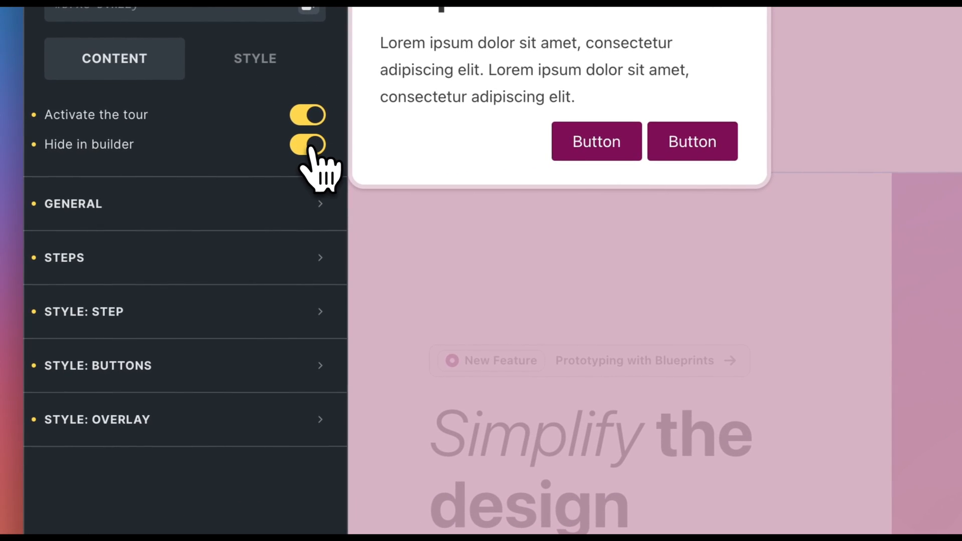
Hide the preview and set Step 1's title 'Welcome! :)' and text 'Welcome to our website! :)'.
click(307, 145)
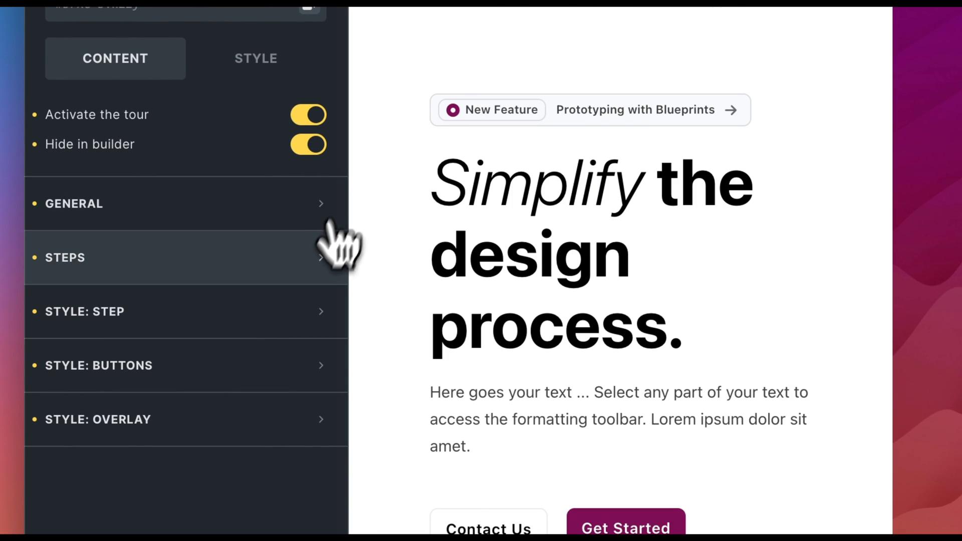
click(65, 258)
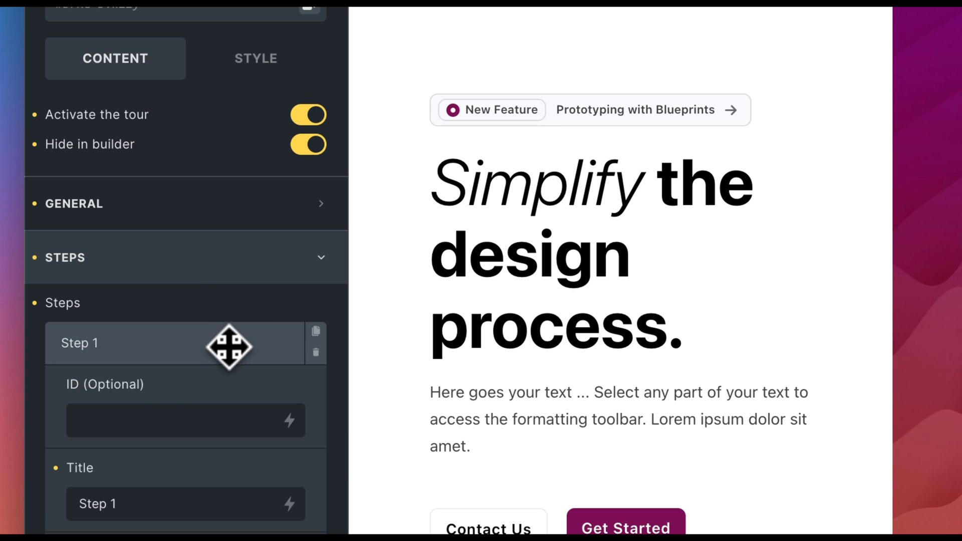
scroll(down, 3)
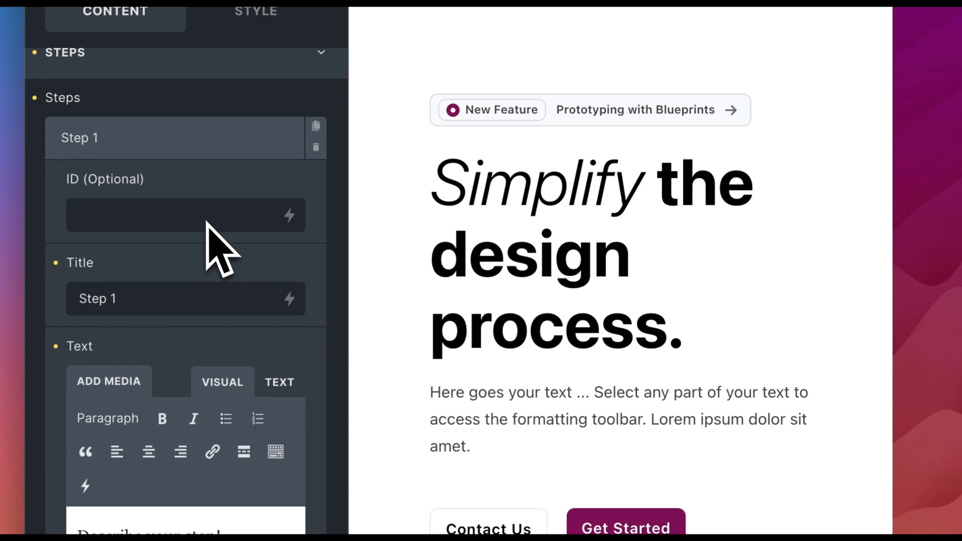
double_click(97, 299)
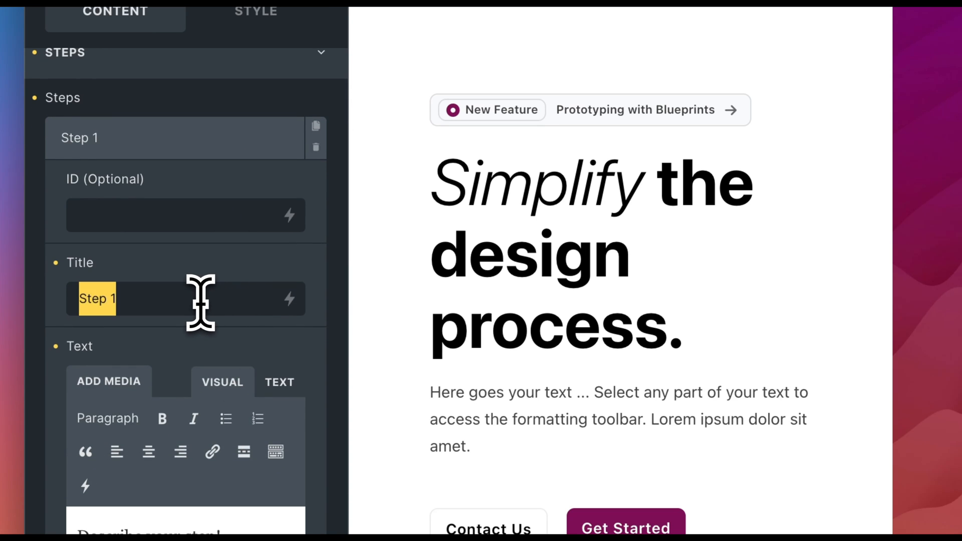
text(Welcome! :))
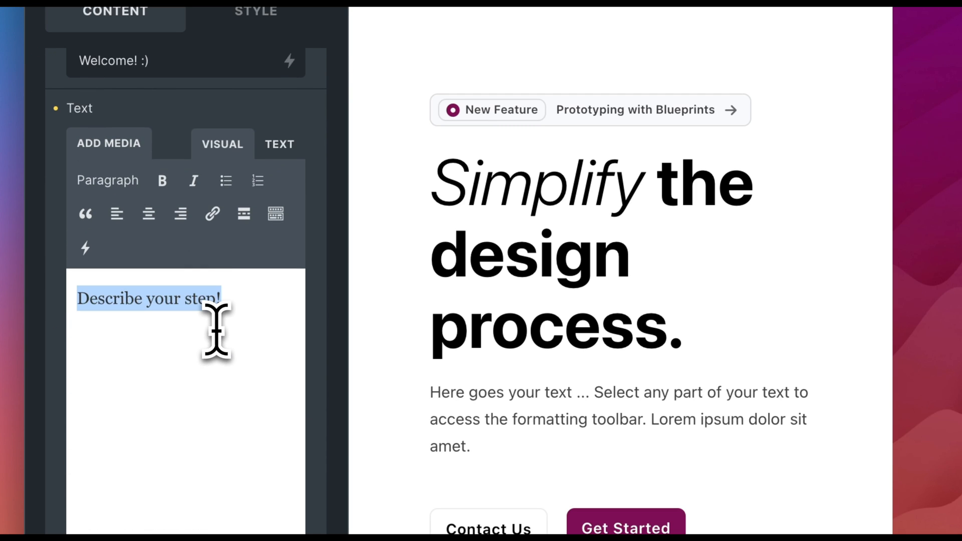
text(Welcome to o)
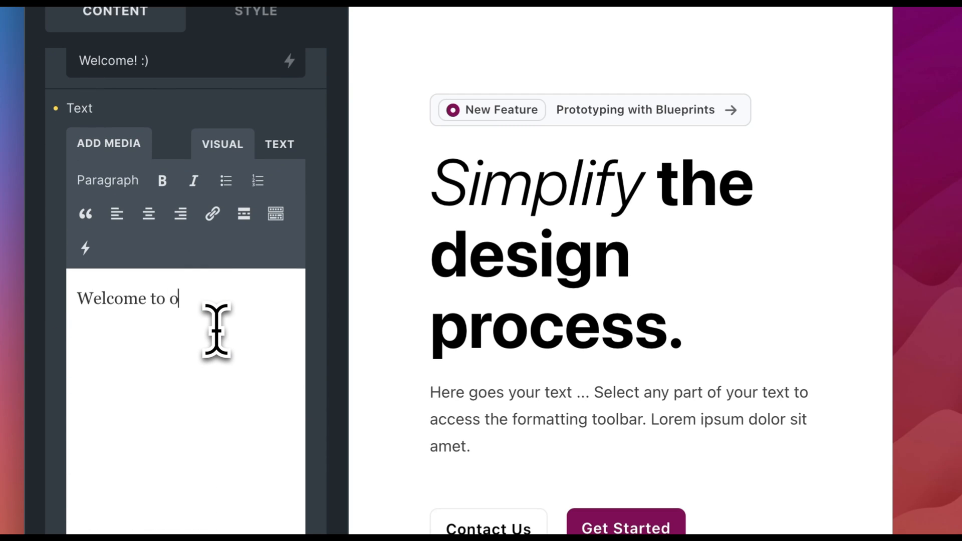
text(ur website! :))
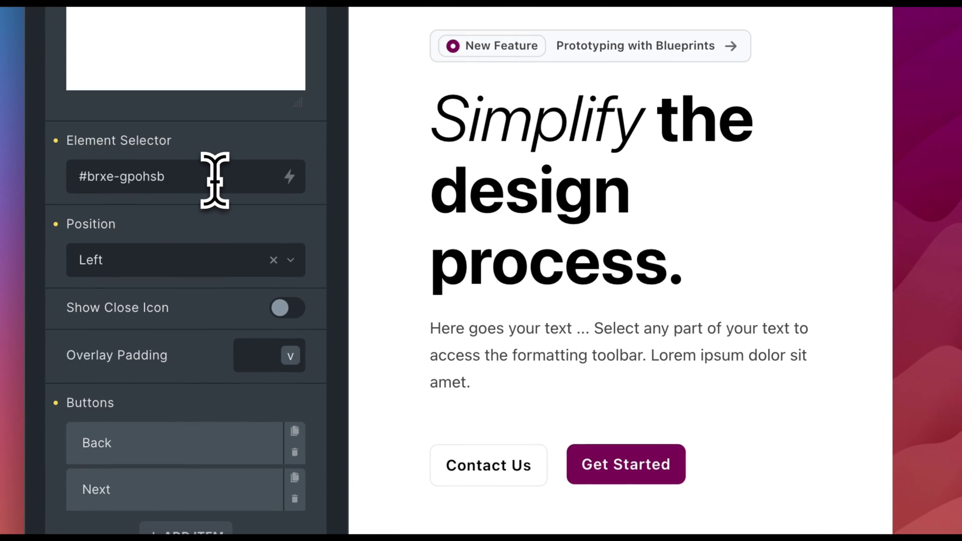
Target #brxe-gpohsb with the first step and set its position to Right.
click(185, 260)
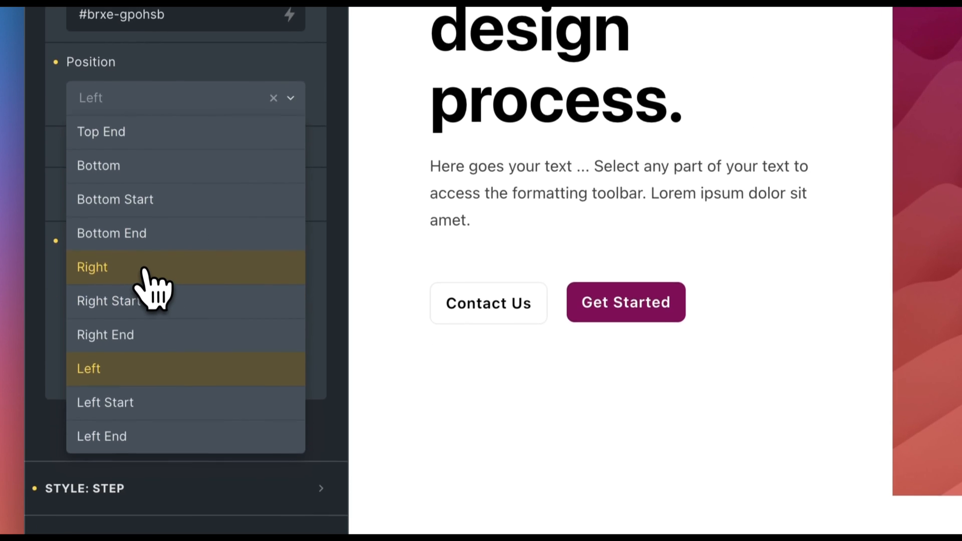
click(92, 267)
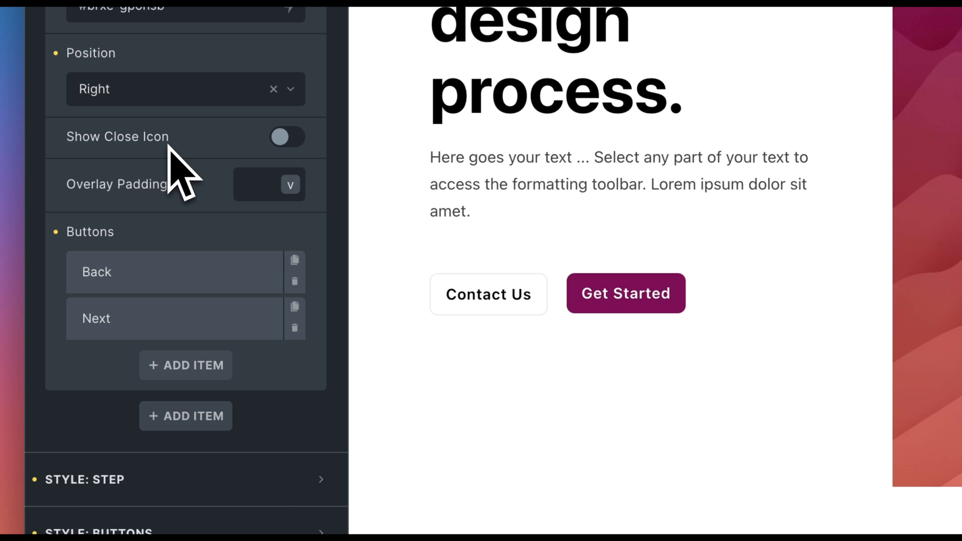
mouse_move(165, 292)
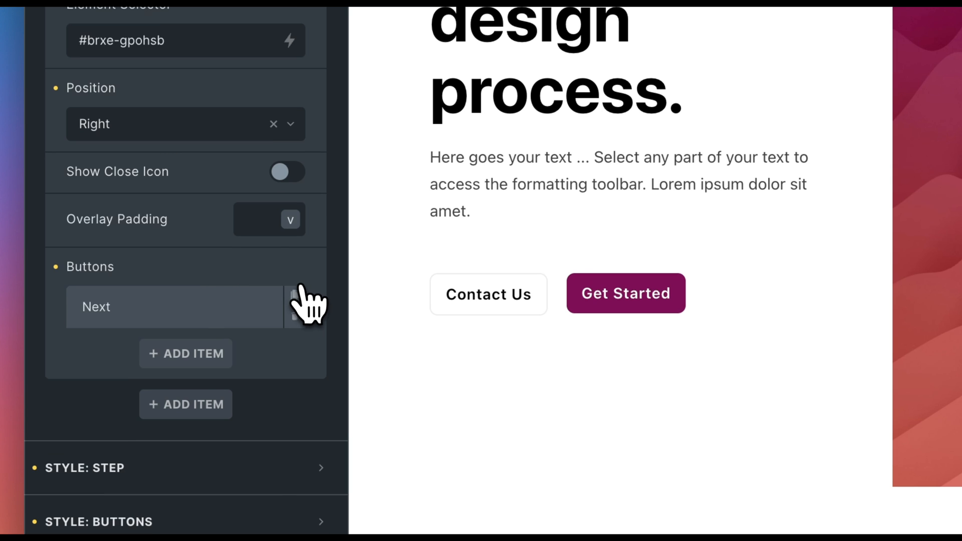
Delete the first step's Back button and keep the Next button's action as Next.
click(174, 306)
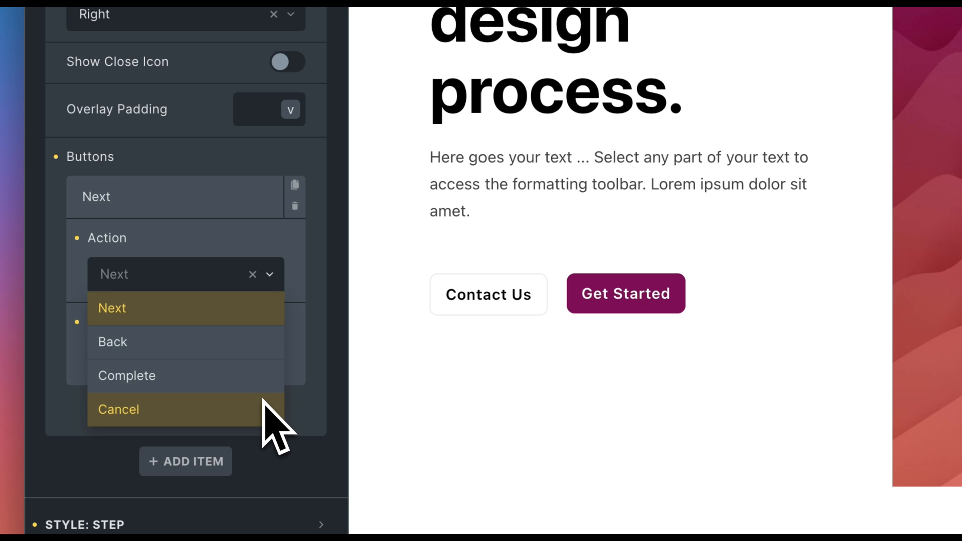
click(111, 308)
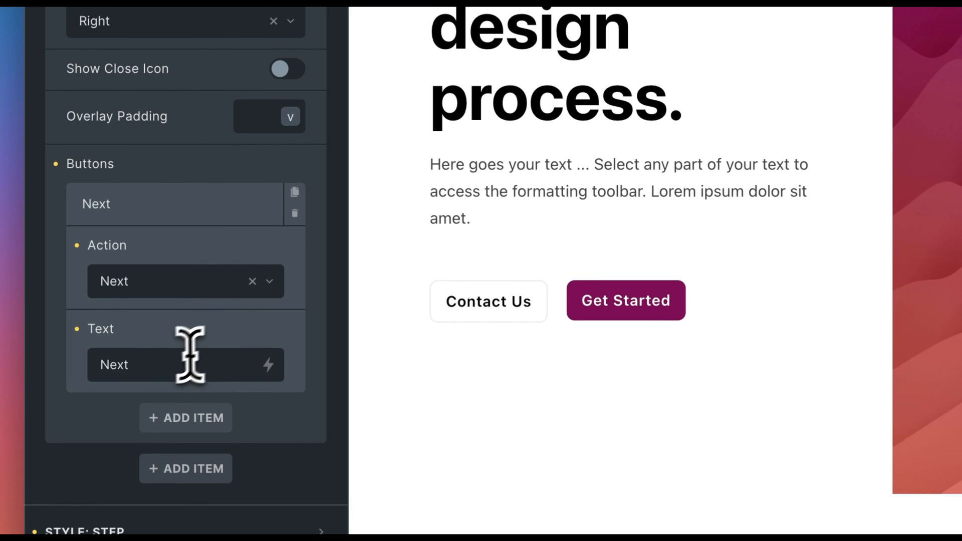
mouse_move(220, 370)
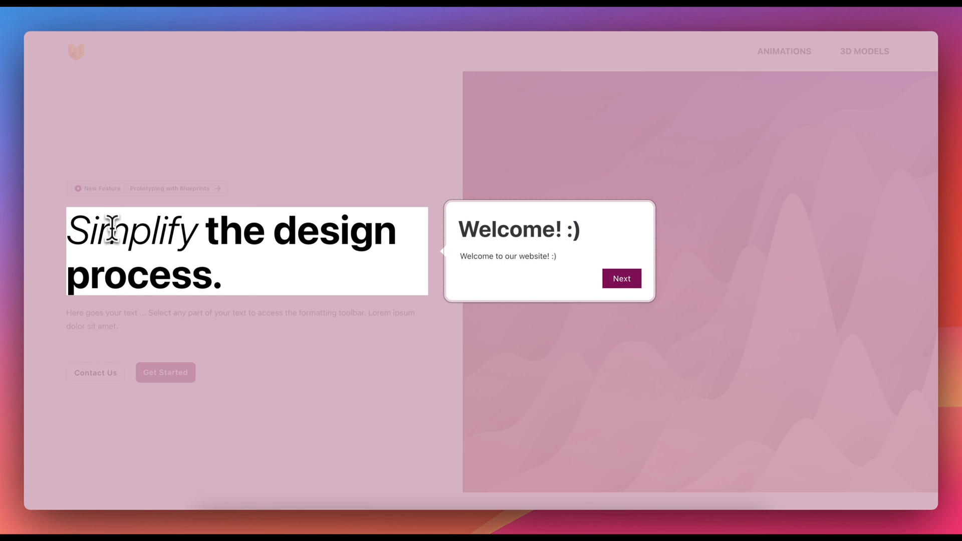
mouse_move(331, 282)
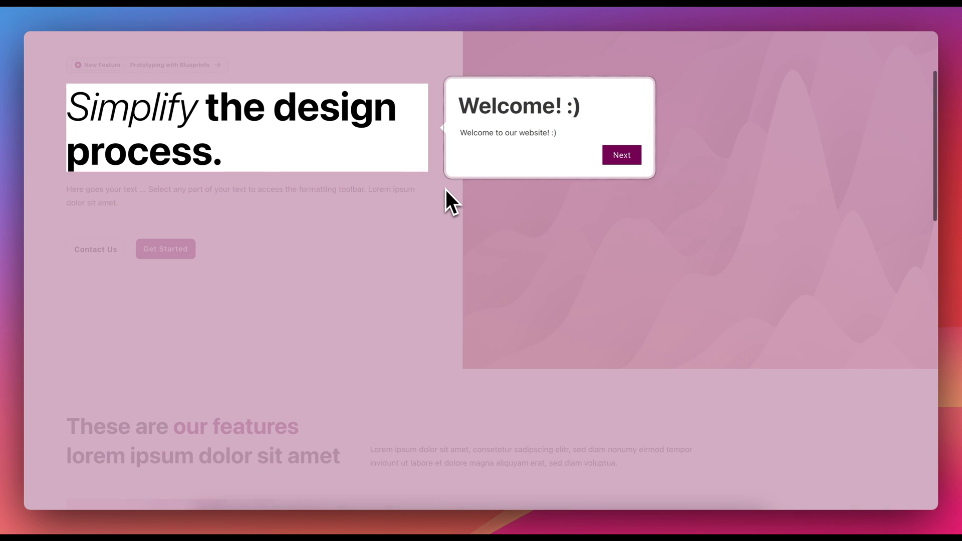
Advance past the Welcome popup and scroll to the Second Step tooltip below the features image.
click(621, 154)
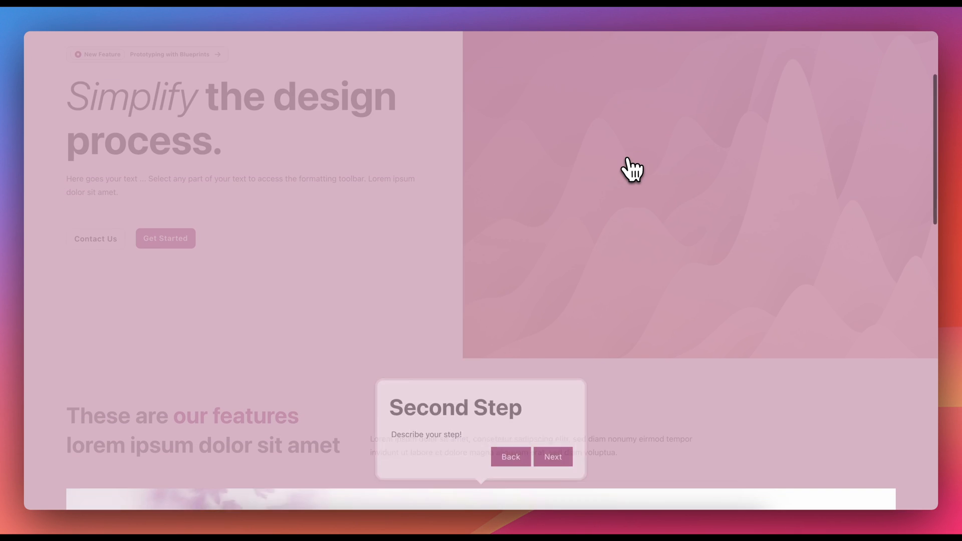
scroll(down, 3)
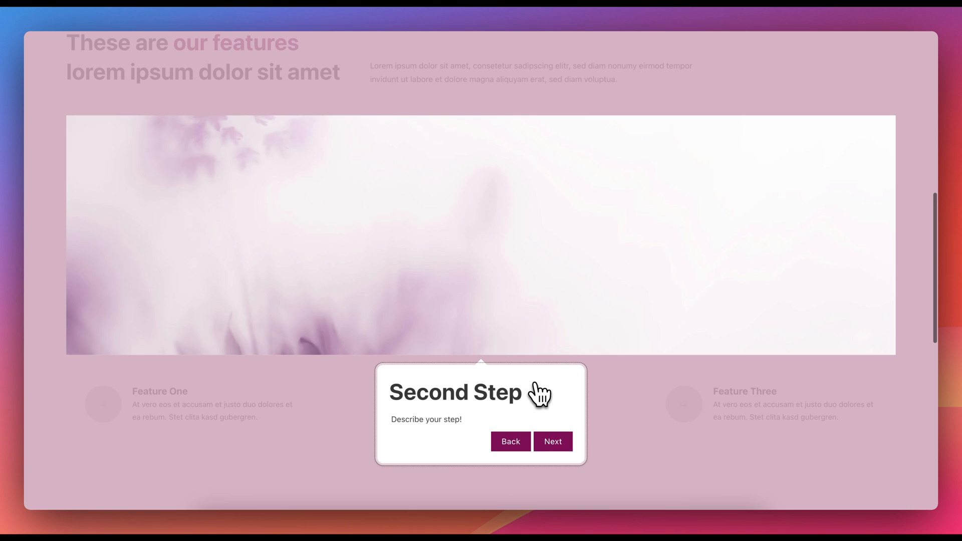
click(553, 442)
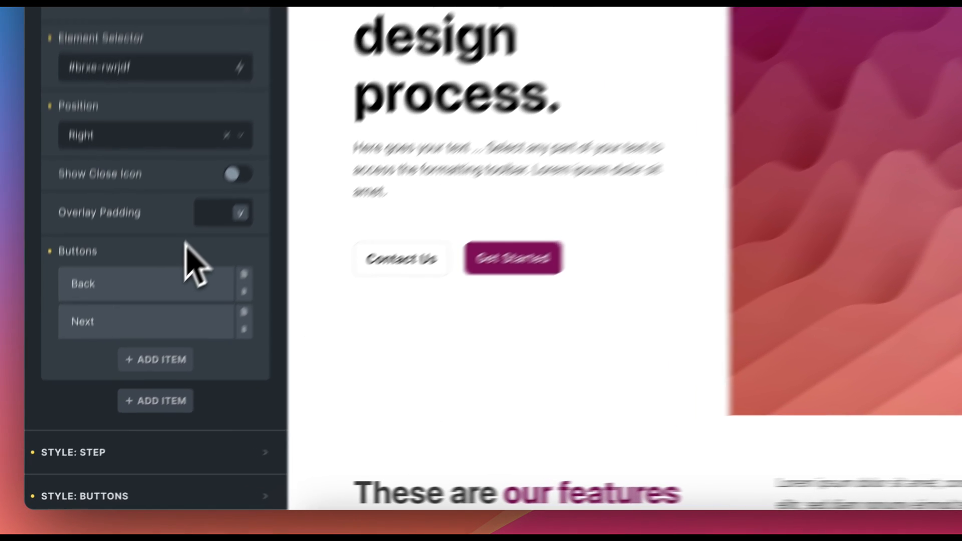
Rename the third step's Next button to 'Finish' and set its action to Complete.
click(82, 321)
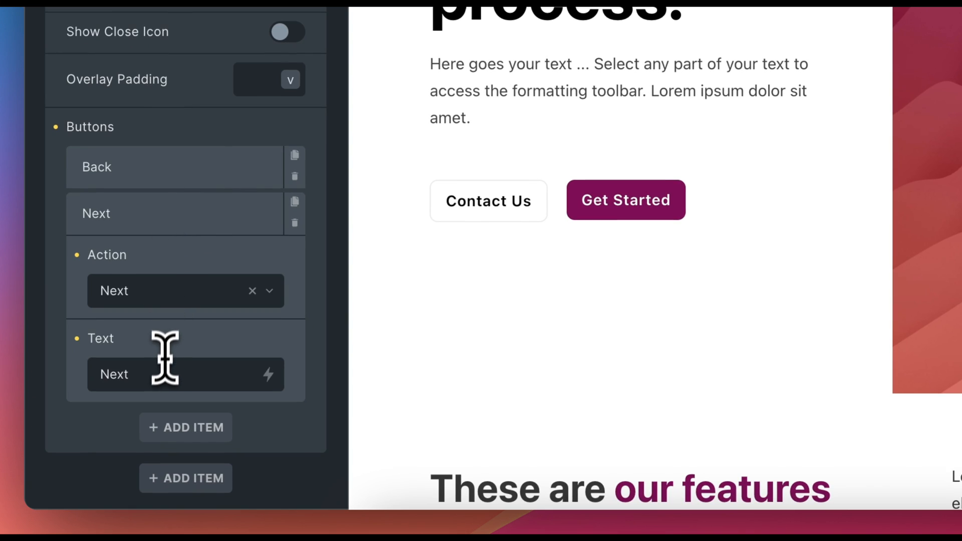
text(Finish)
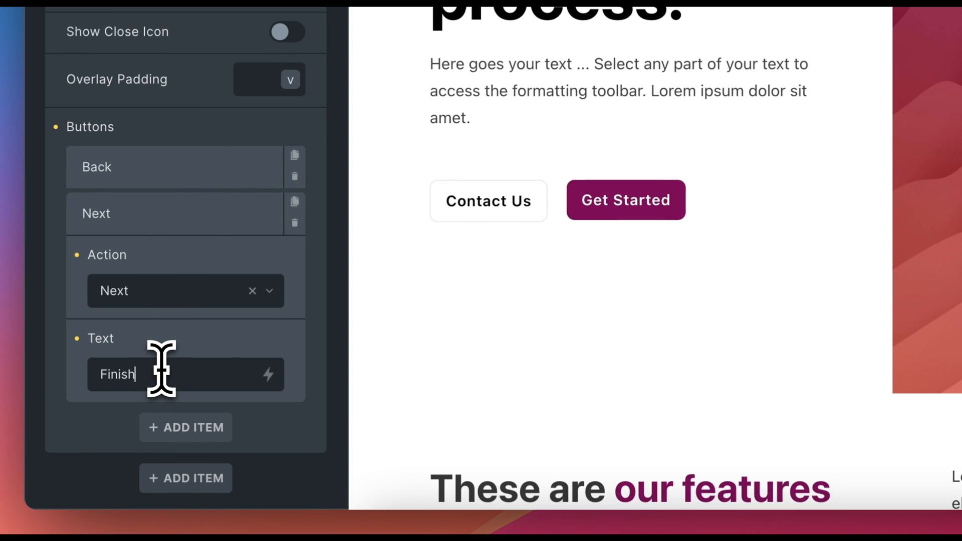
click(185, 291)
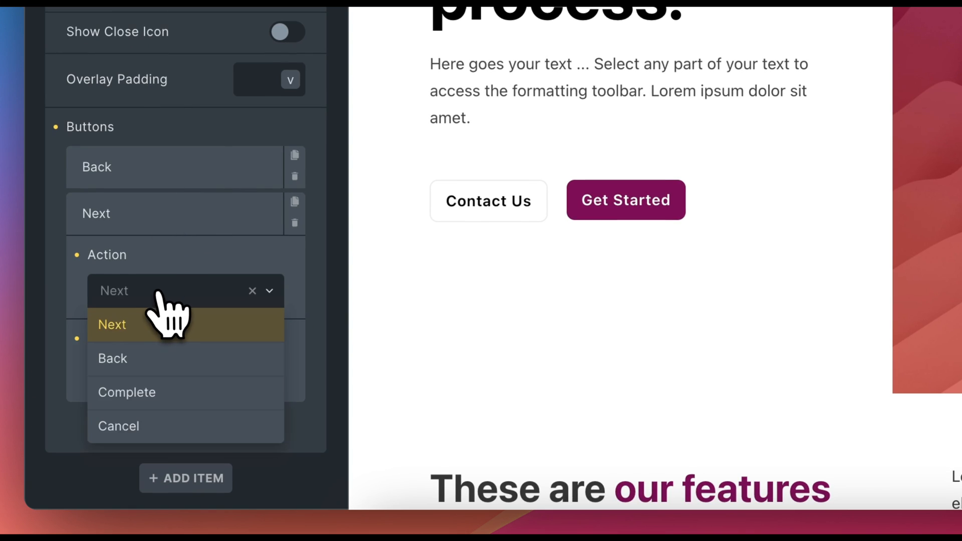
click(126, 393)
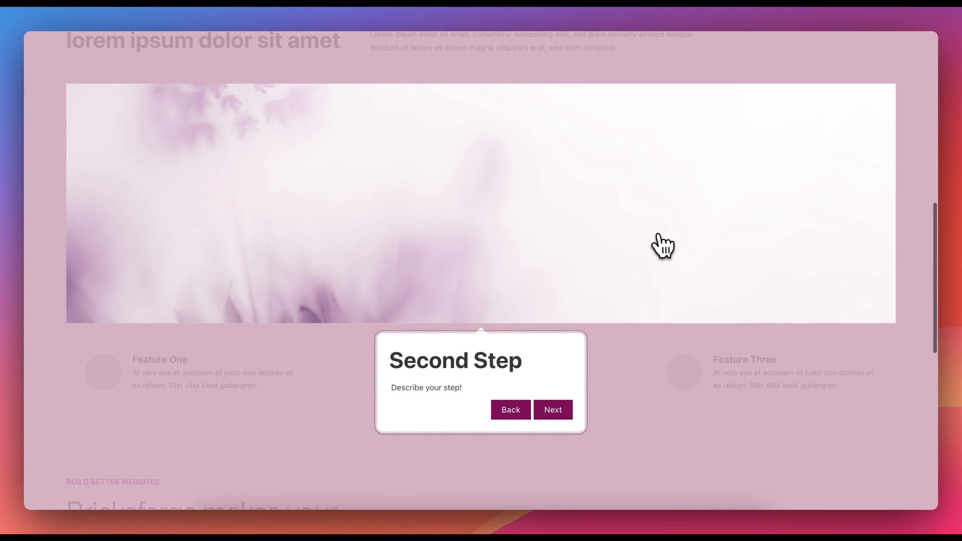
Advance from the Second Step to the Third Step and check its Finish ;) button.
click(553, 410)
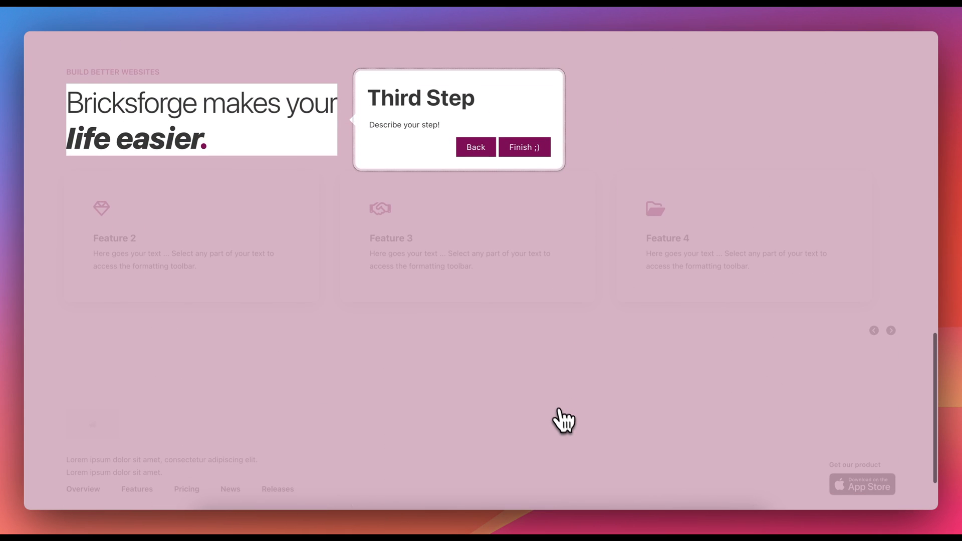
click(525, 146)
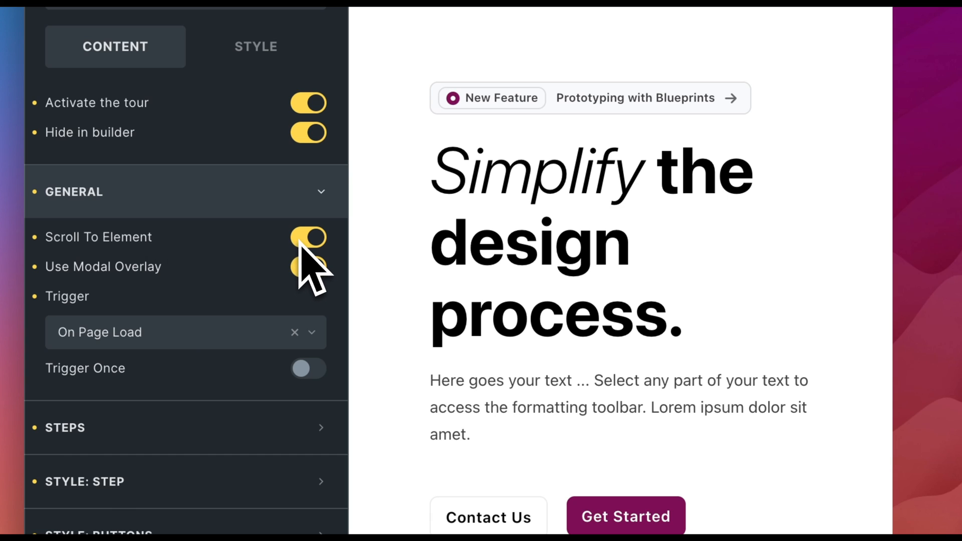
Enable Scroll To Element and Use Modal Overlay, keeping the trigger On Page Load.
click(308, 266)
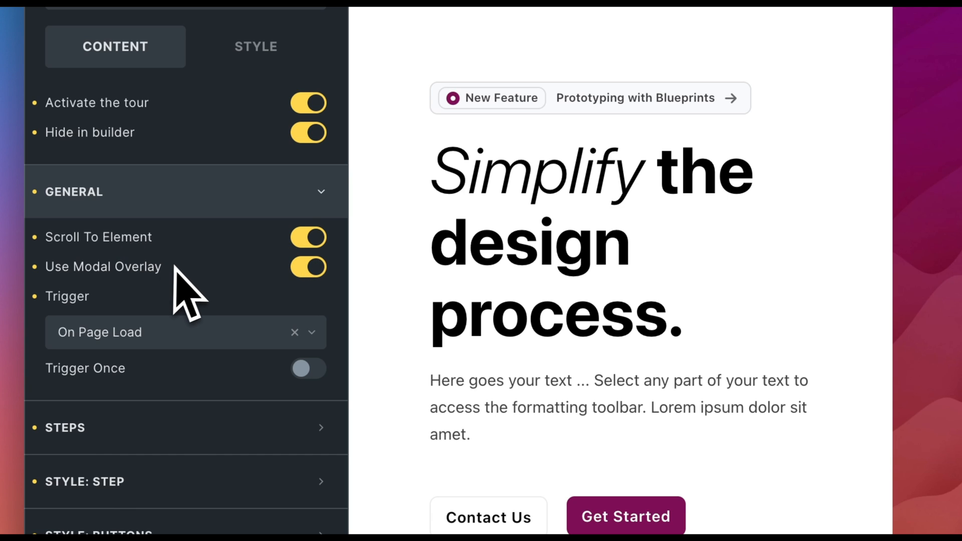
click(185, 332)
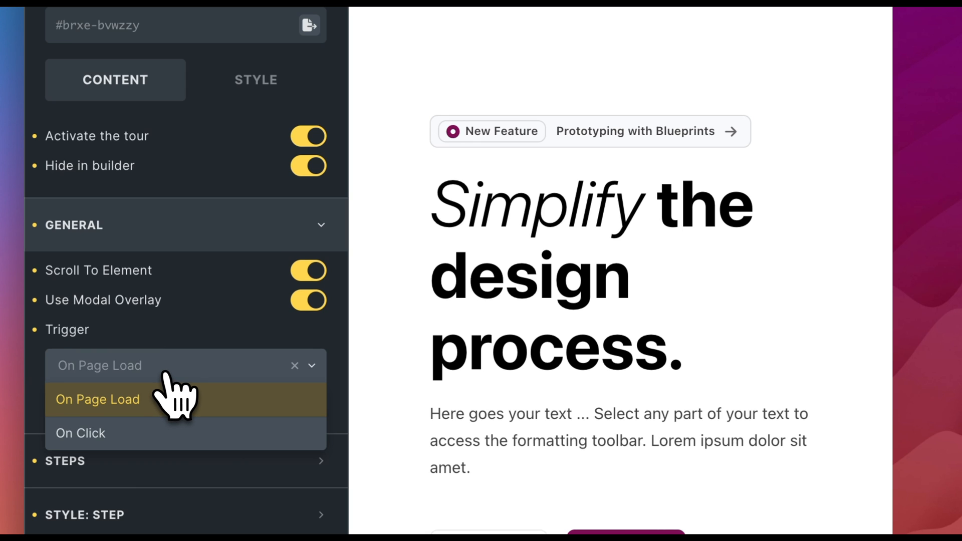
click(97, 399)
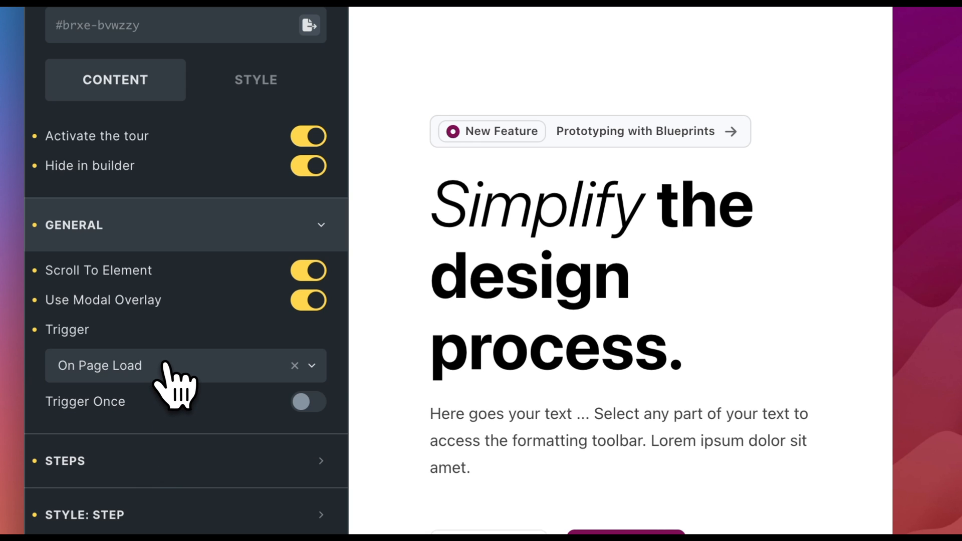
click(308, 401)
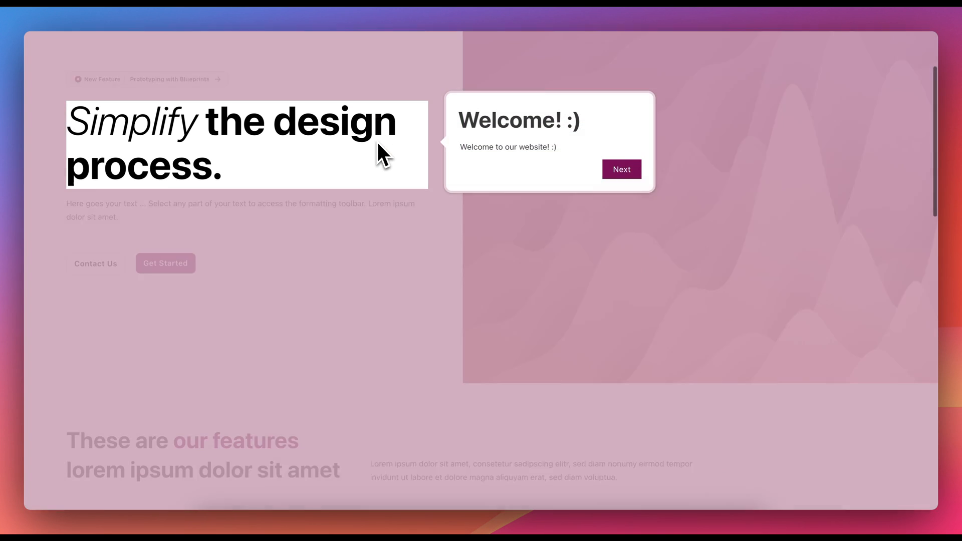
Step through the Welcome, Second Step and Third Step tooltips, then end the tour.
click(621, 169)
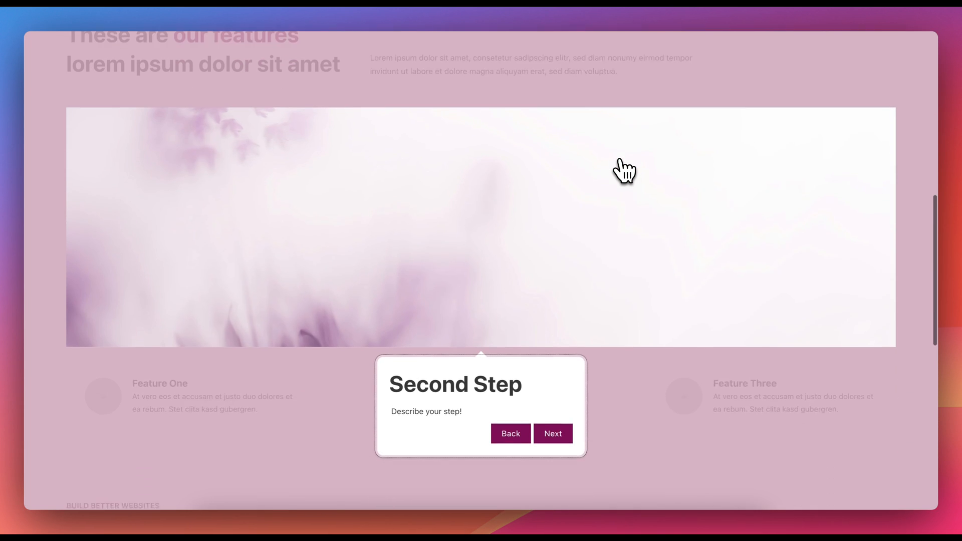
click(553, 434)
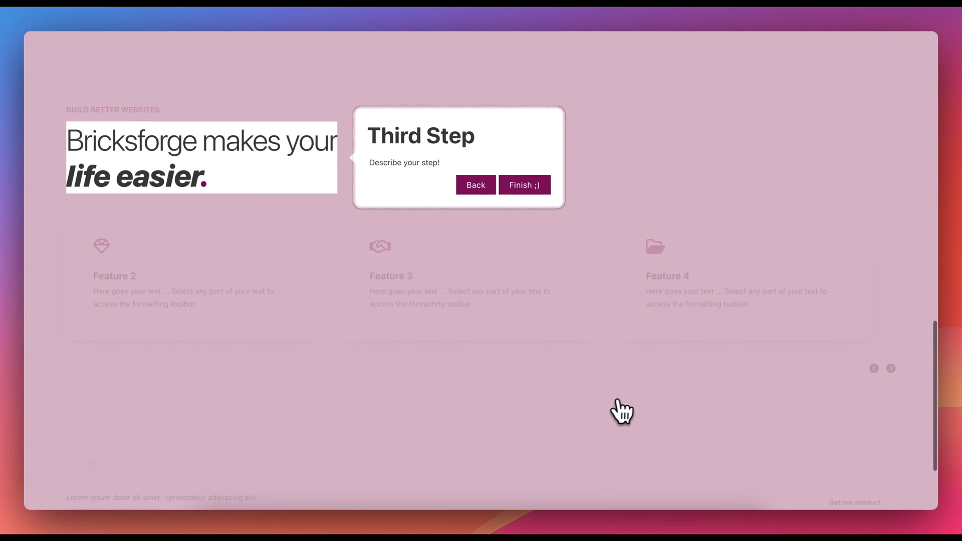
click(525, 185)
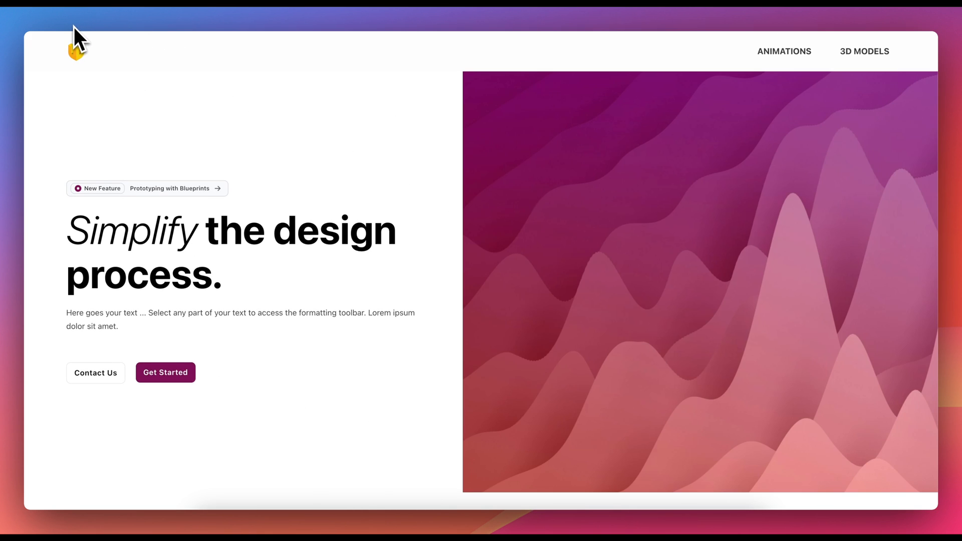
mouse_move(349, 237)
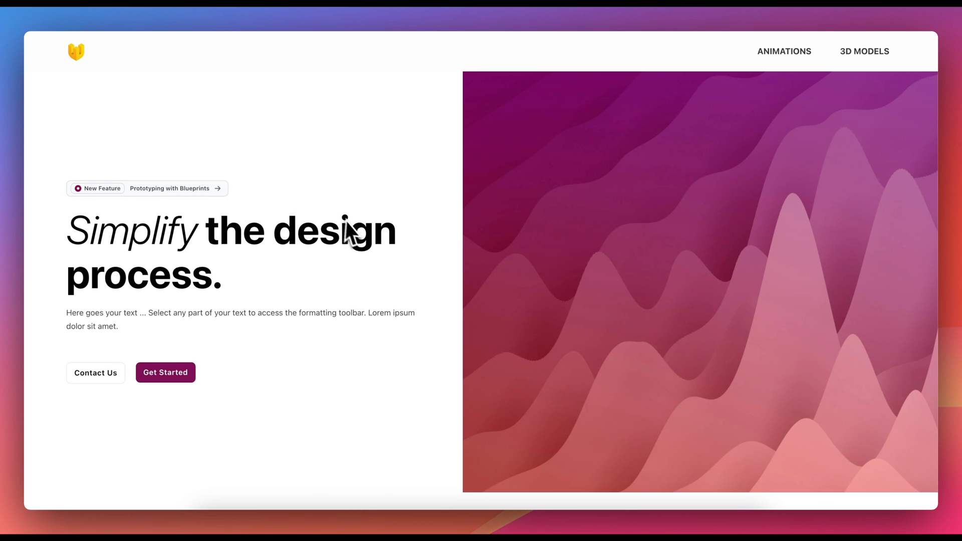
mouse_move(207, 13)
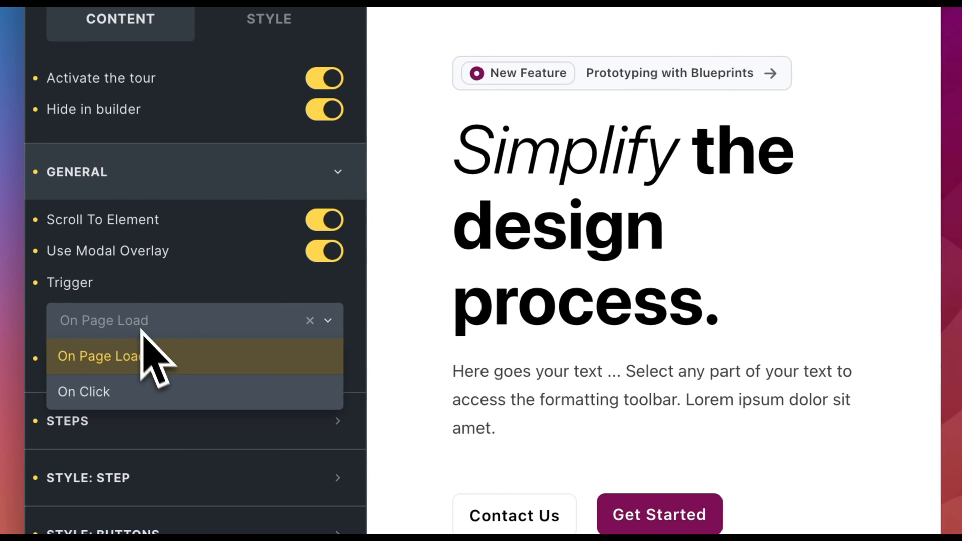
Set the tour's General Trigger to On Click.
click(83, 392)
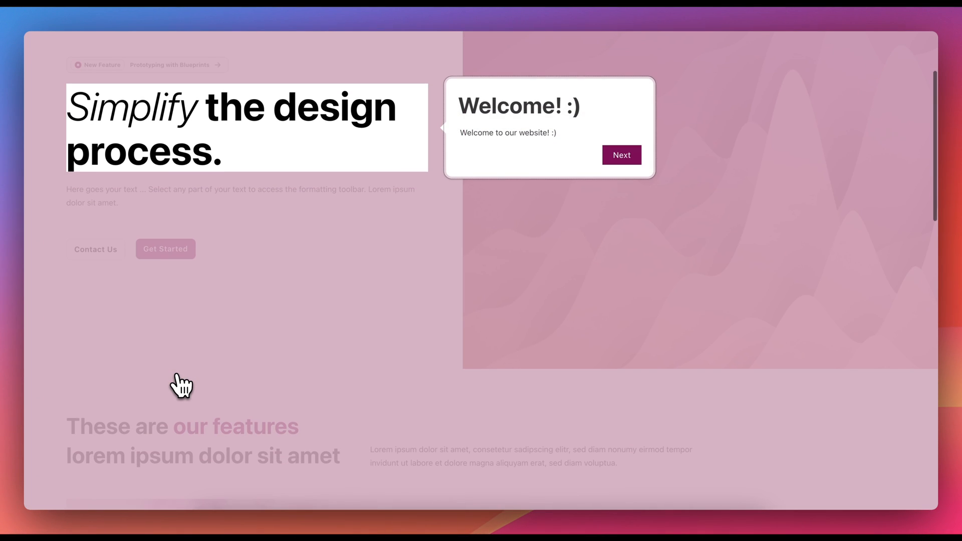
Dismiss the open tour, then relaunch it from the homepage Get Started button.
click(621, 154)
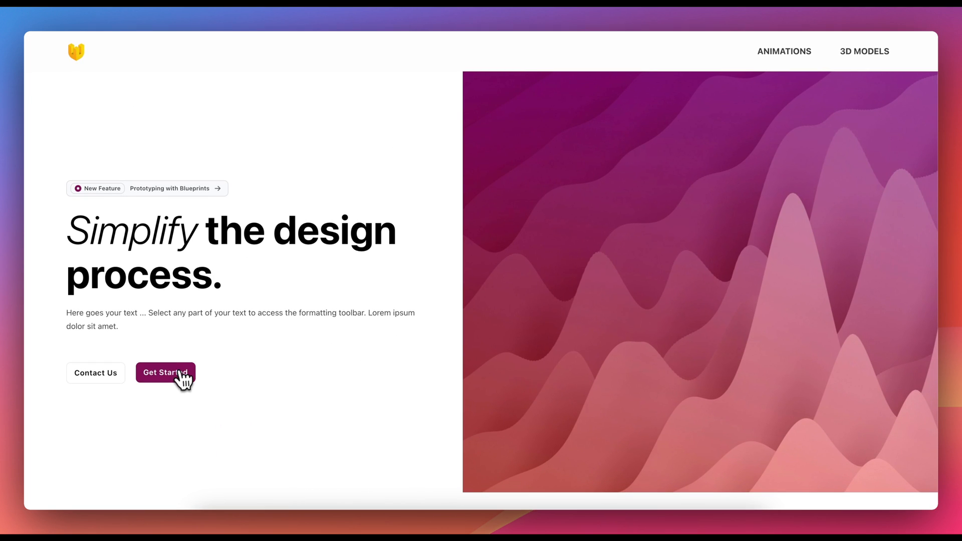
click(166, 373)
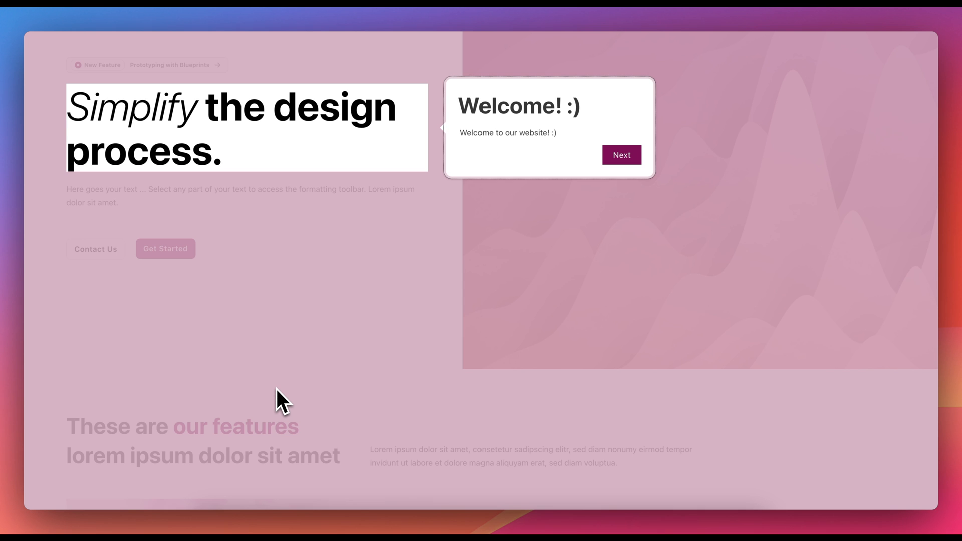